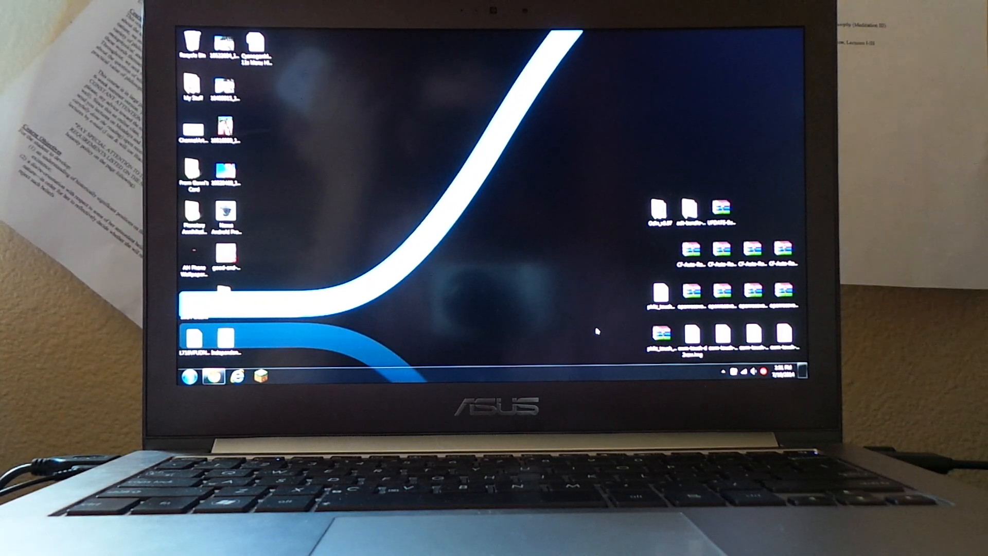
pyautogui.moveTo(625, 282)
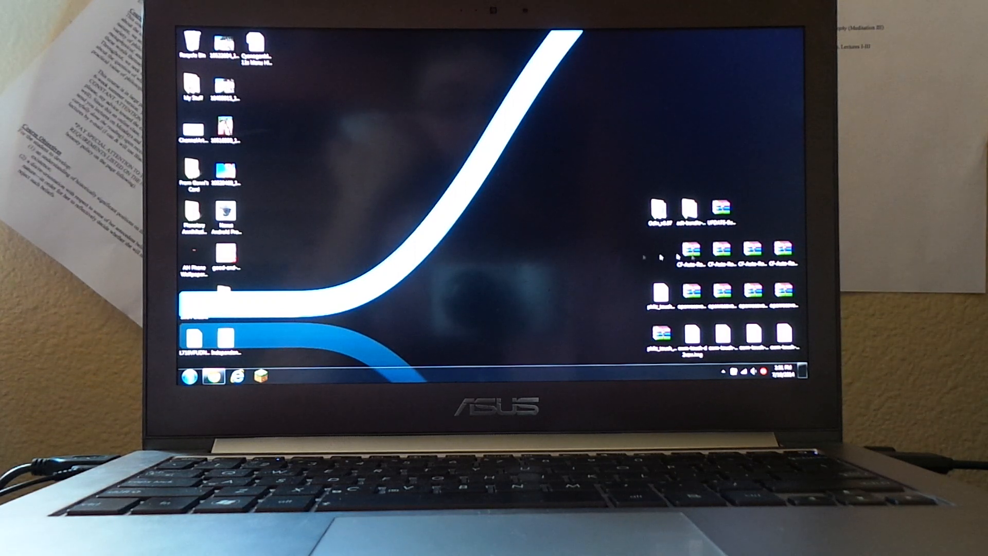
# Select the first CF-Auto-Root file icon in the second row of the downloaded phone files.
pyautogui.click(689, 248)
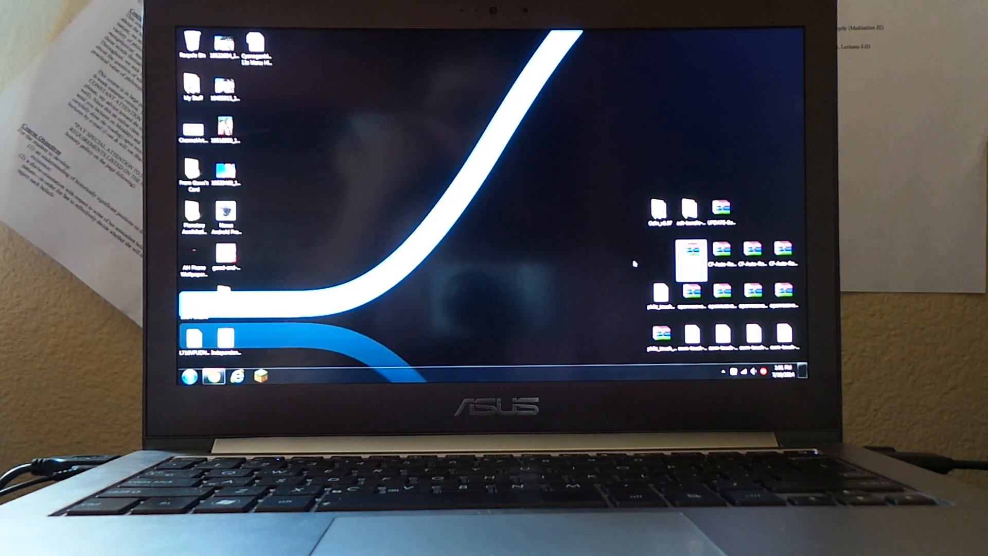